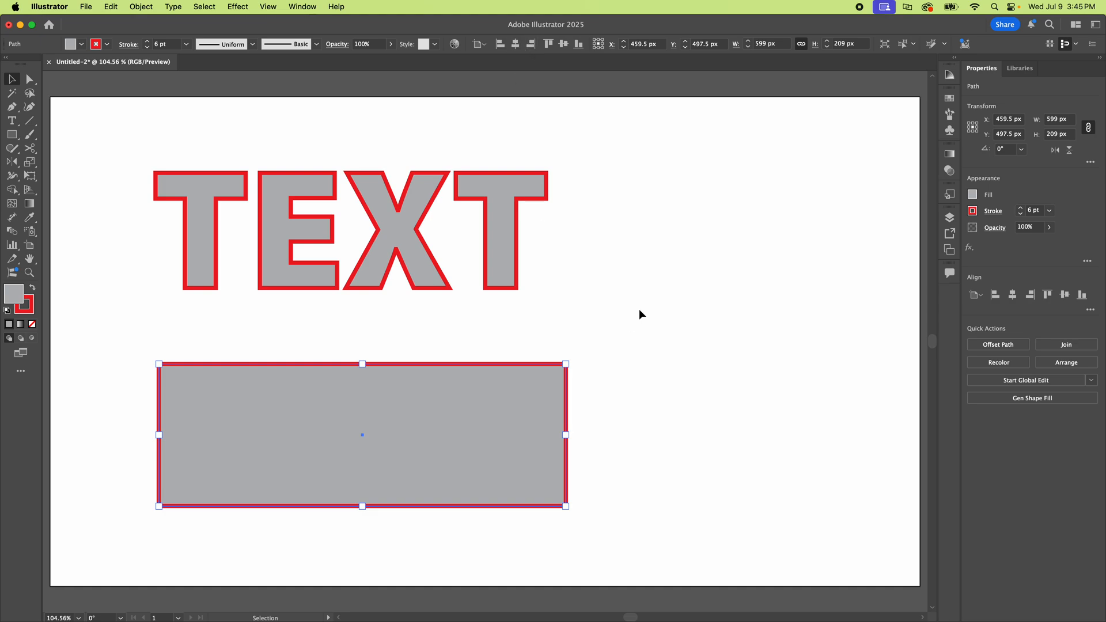
{"action": "mouse_move", "coordinate": [619, 197]}
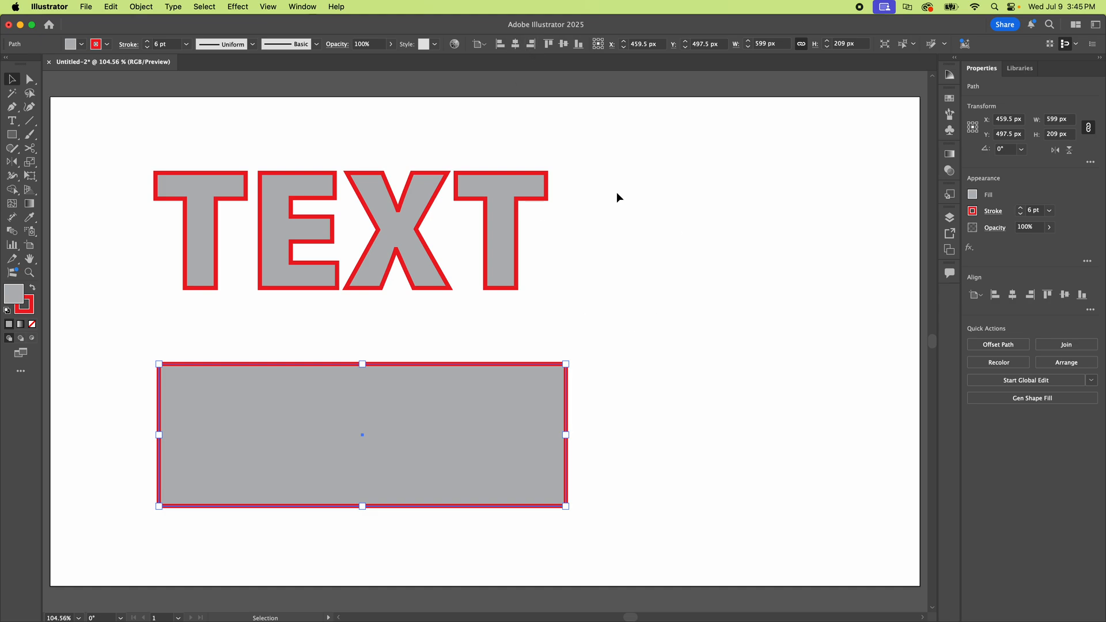
Select the live TEXT type object and drag it into place above the gray rectangle.
{"action": "left_click", "coordinate": [335, 232]}
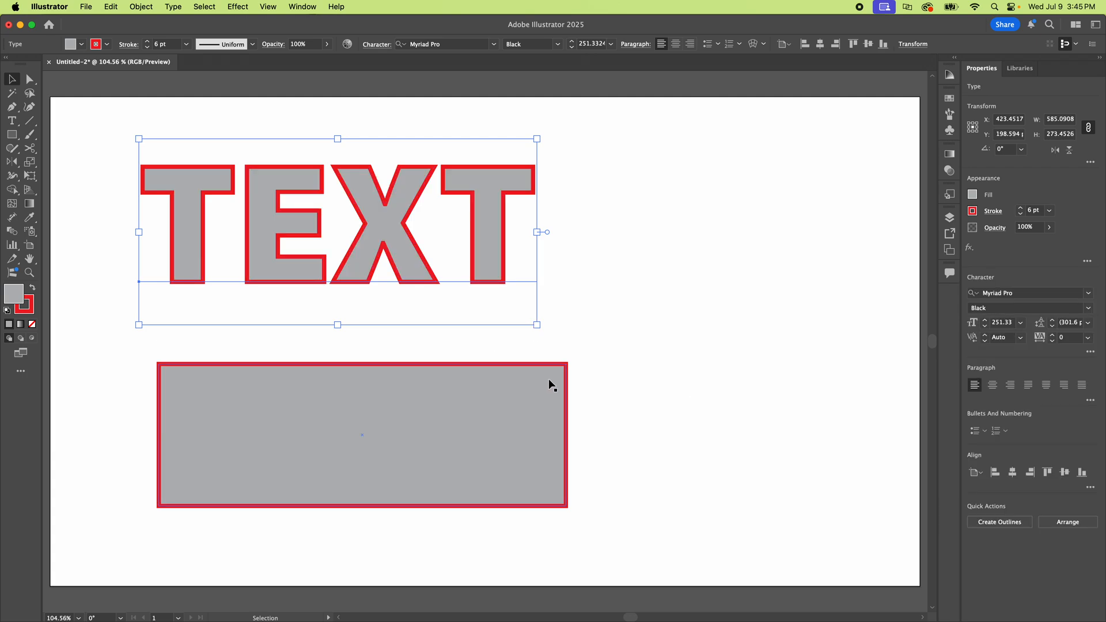
{"action": "left_click", "coordinate": [490, 210]}
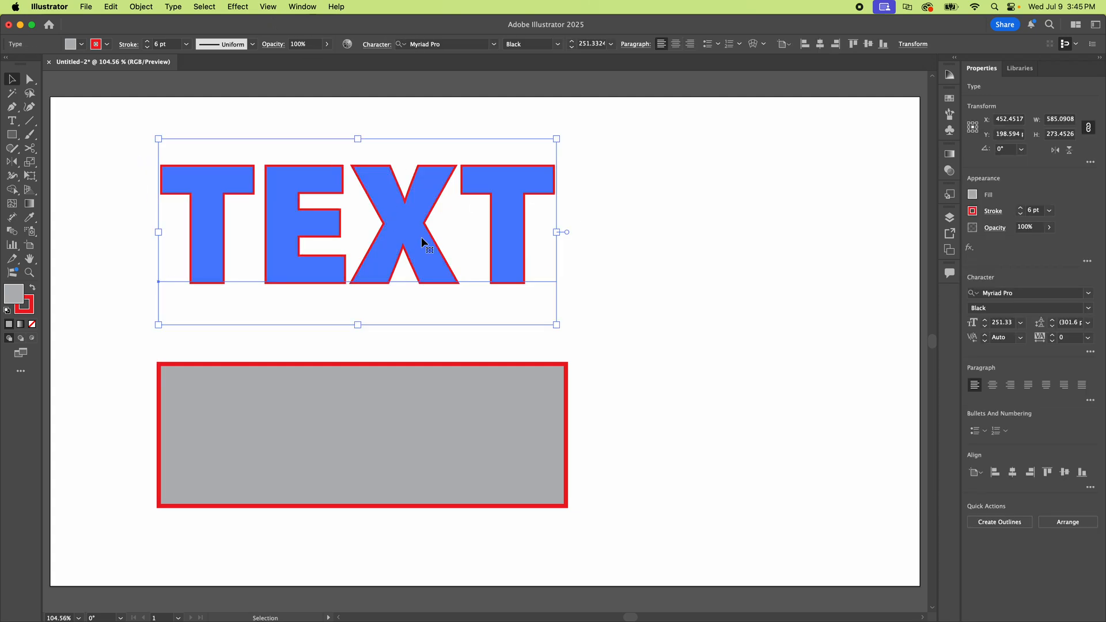
Show the Stroke panel with full options and try an Align Stroke button on the TEXT object.
{"action": "left_click", "coordinate": [303, 7]}
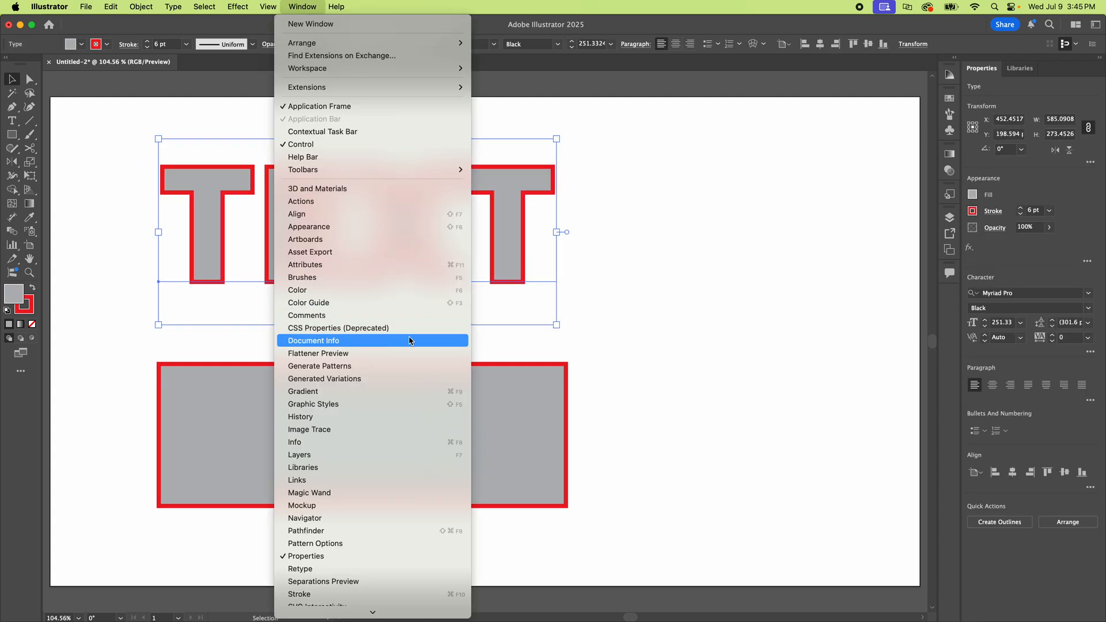
{"action": "mouse_move", "coordinate": [352, 518]}
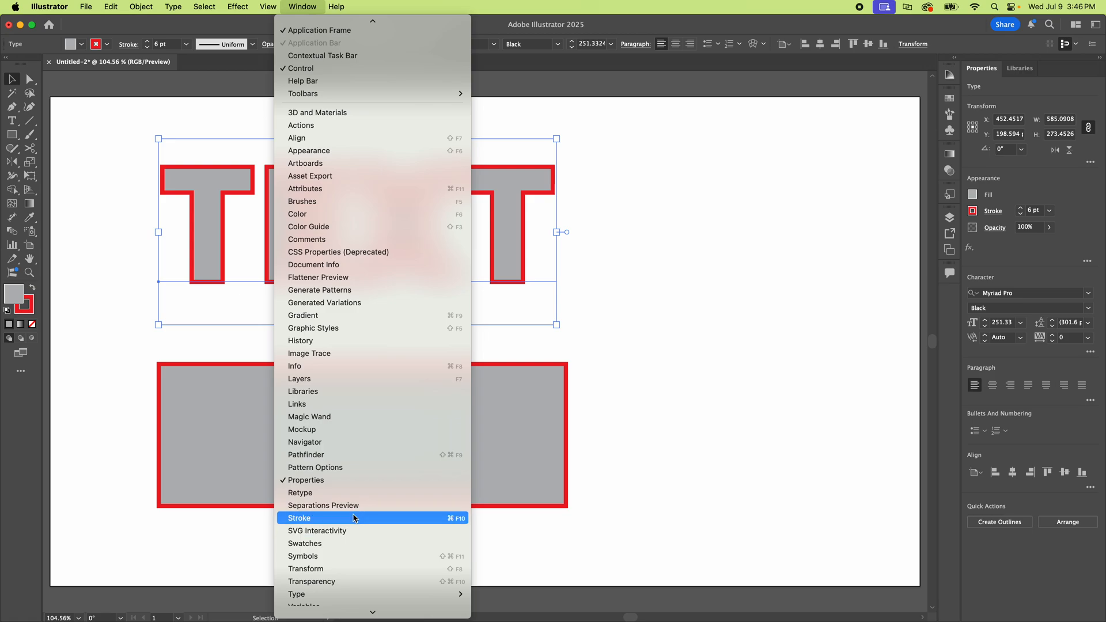
{"action": "left_click", "coordinate": [300, 518]}
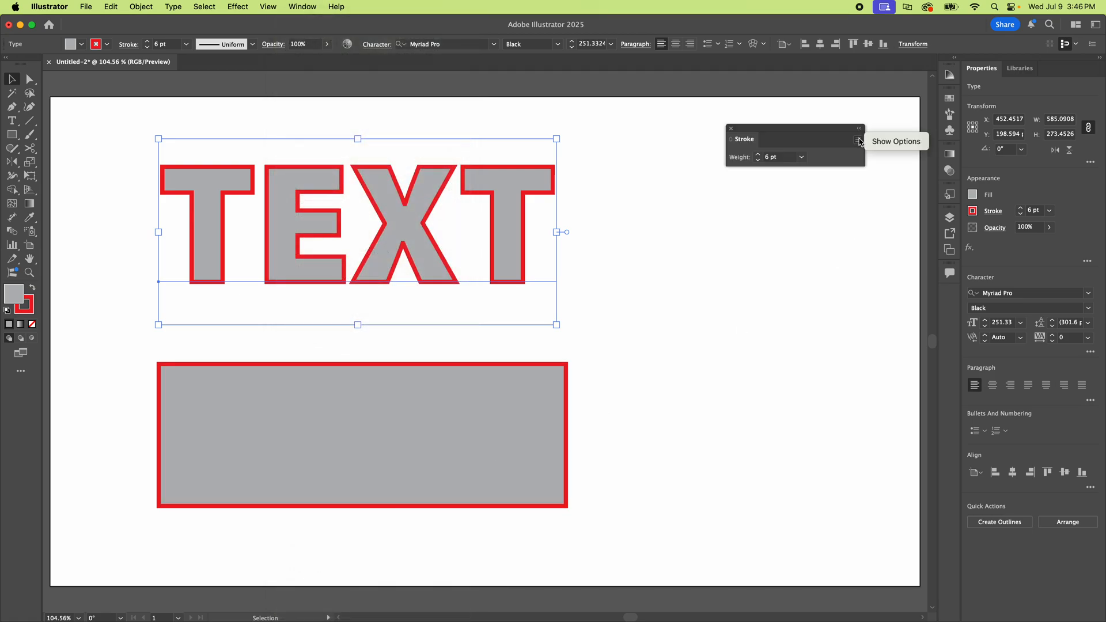
{"action": "left_click", "coordinate": [859, 140]}
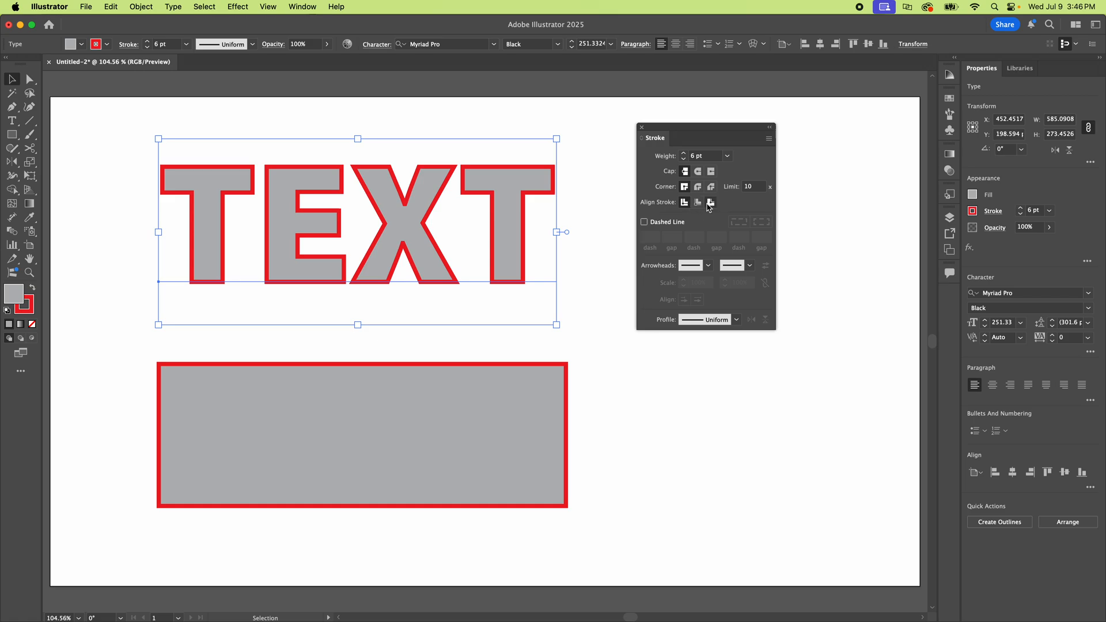
{"action": "left_click", "coordinate": [711, 203]}
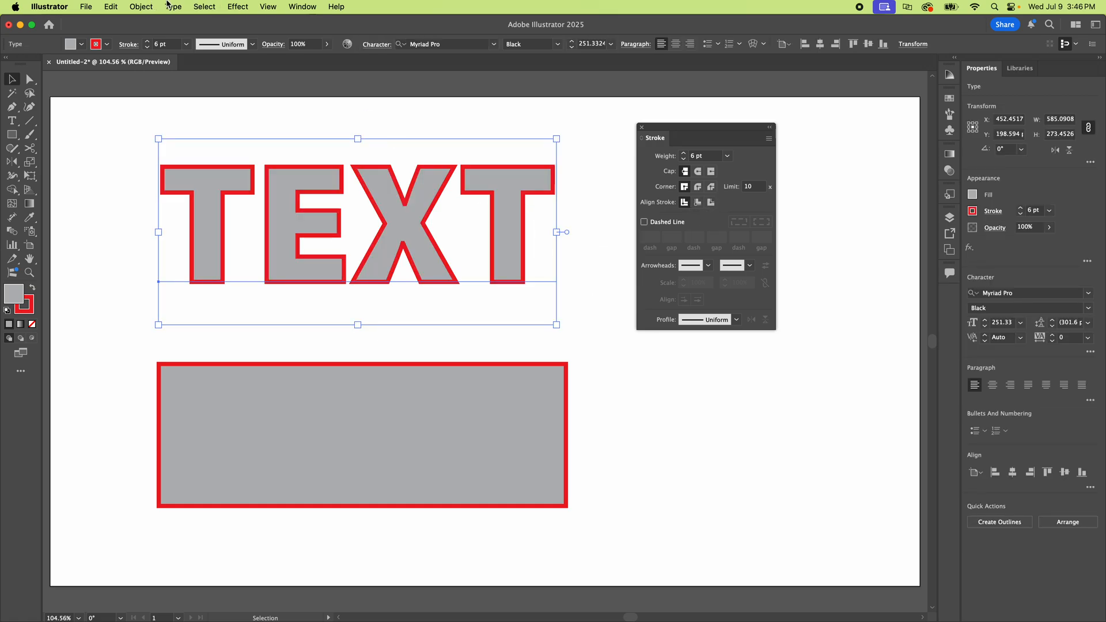
Convert the TEXT lettering to outlines, try another stroke alignment, then return it to centered.
{"action": "left_click", "coordinate": [173, 7]}
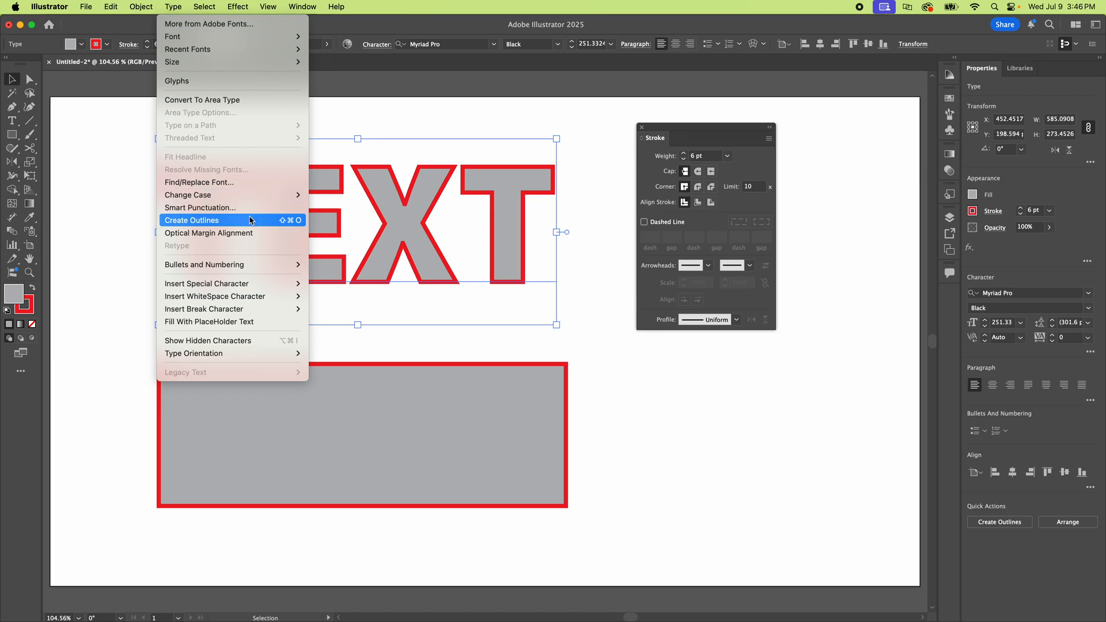
{"action": "left_click", "coordinate": [190, 220]}
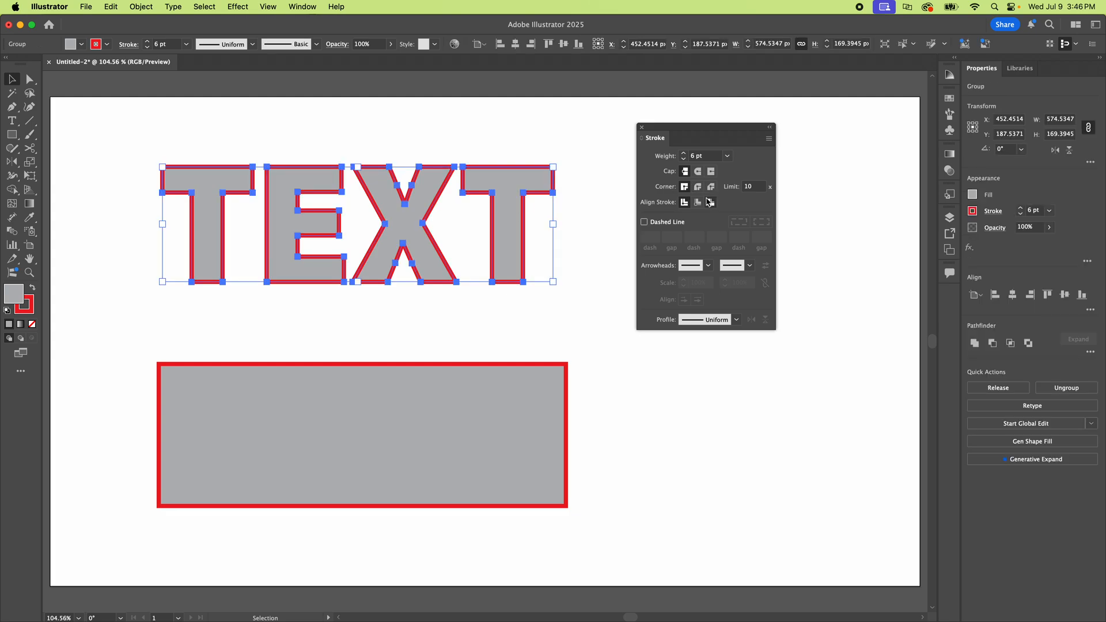
{"action": "left_click", "coordinate": [683, 203]}
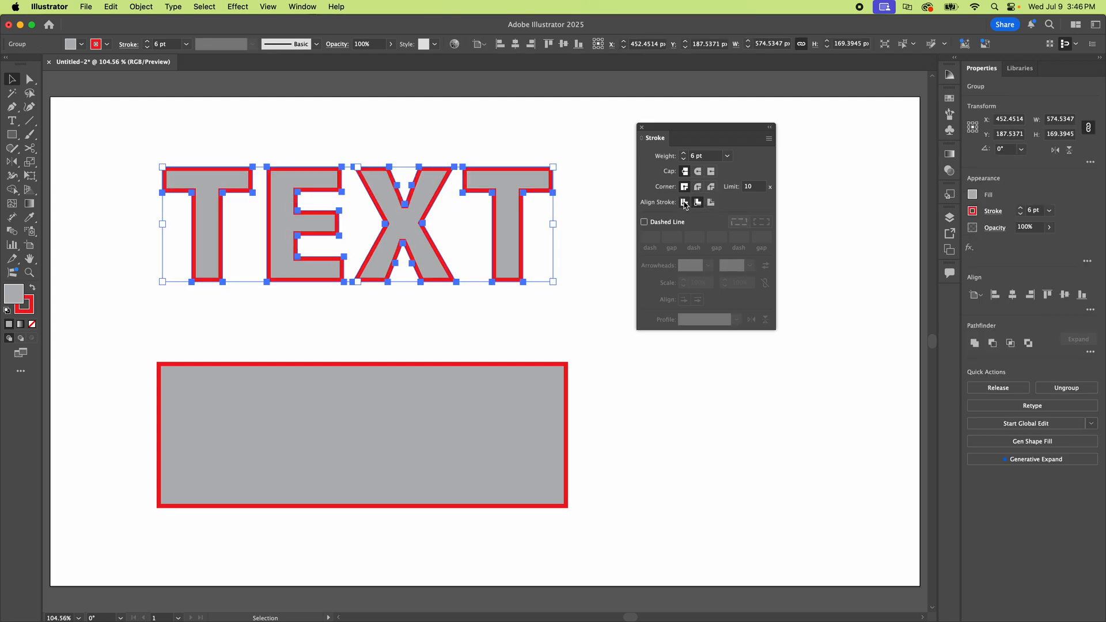
{"action": "left_click", "coordinate": [698, 202]}
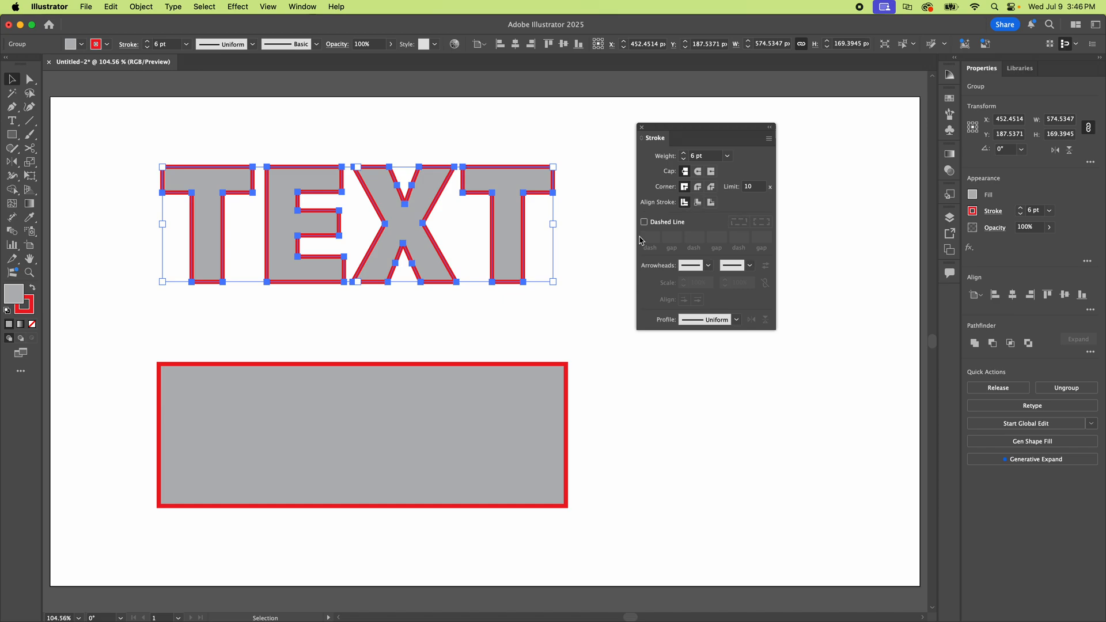
{"action": "mouse_move", "coordinate": [448, 136]}
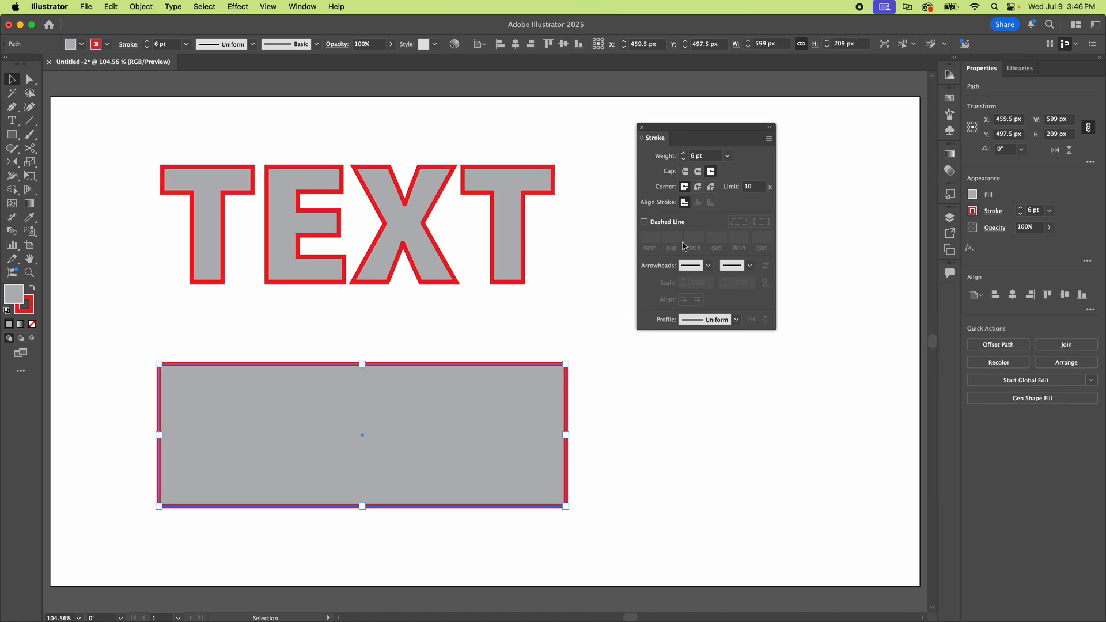
{"action": "mouse_move", "coordinate": [698, 206]}
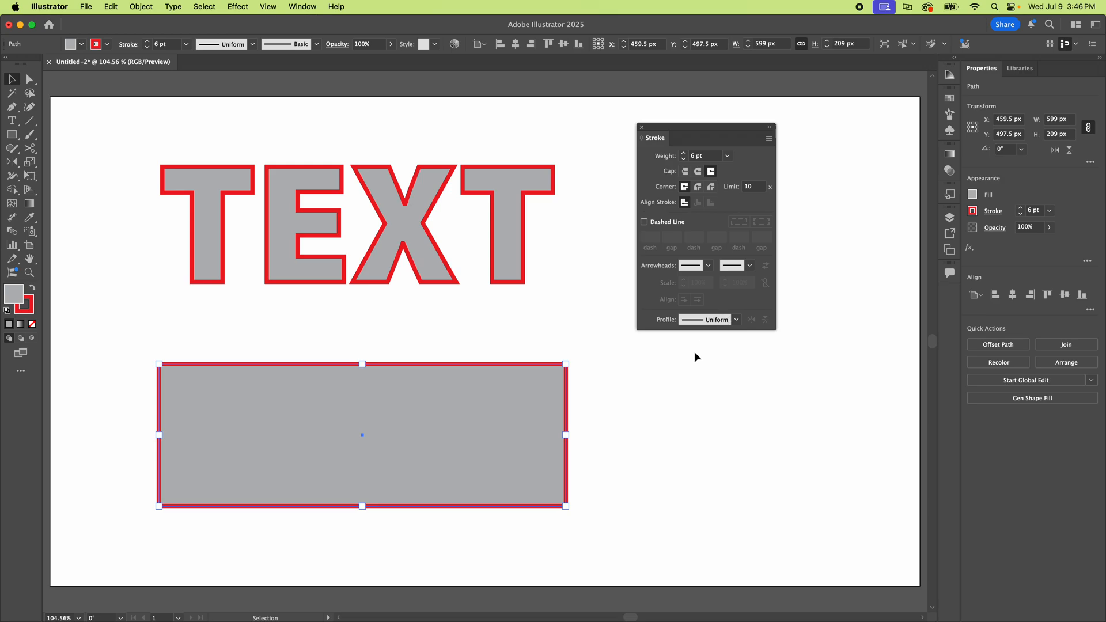
{"action": "left_click", "coordinate": [29, 79]}
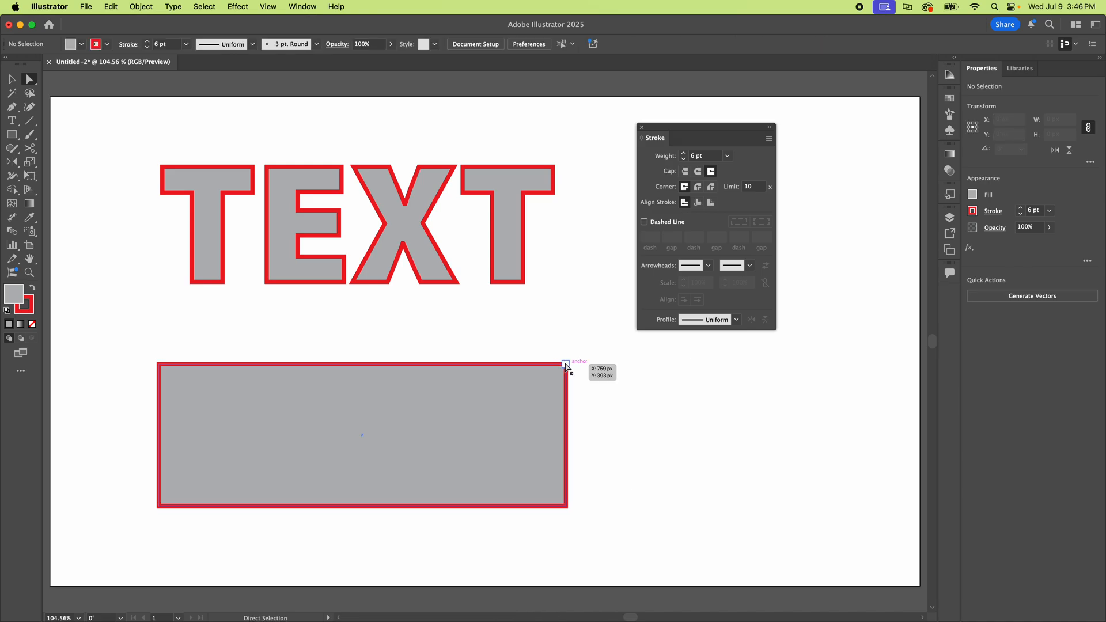
Select the rectangle's open top-right corner points so they can be joined.
{"action": "left_click", "coordinate": [565, 365]}
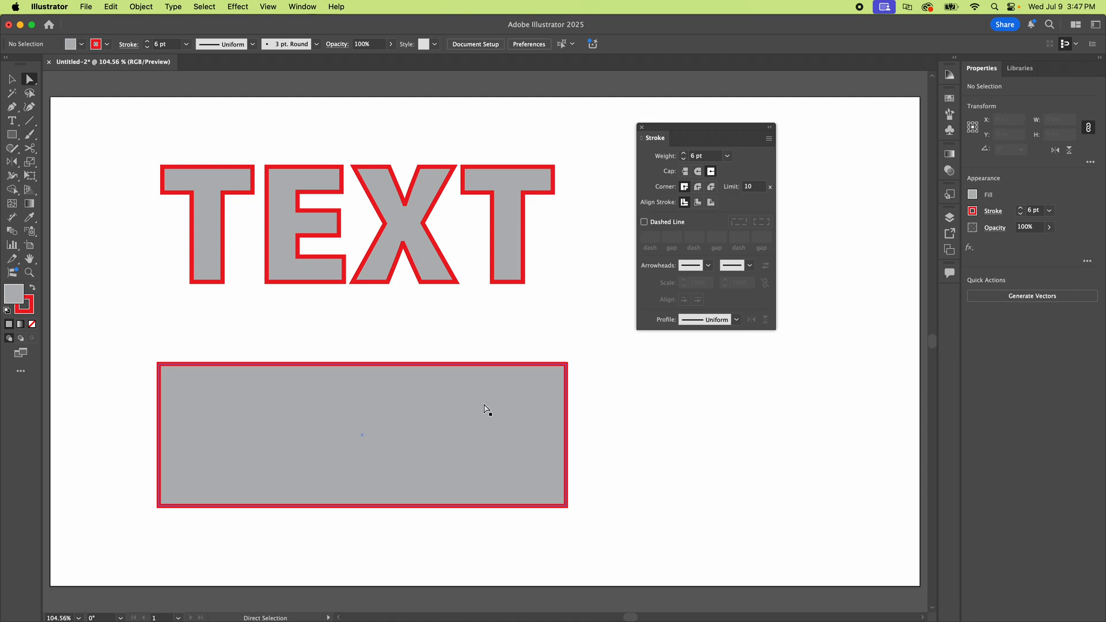
Select the joined rectangle, align its red stroke to the outside, then deselect it.
{"action": "left_click", "coordinate": [362, 436]}
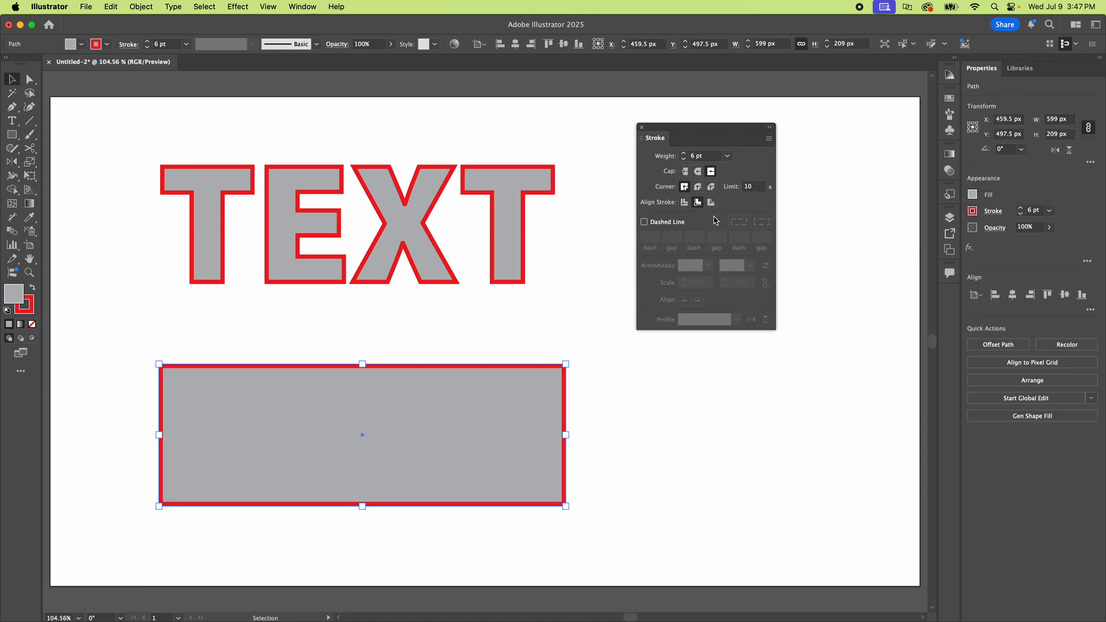
{"action": "left_click", "coordinate": [683, 202]}
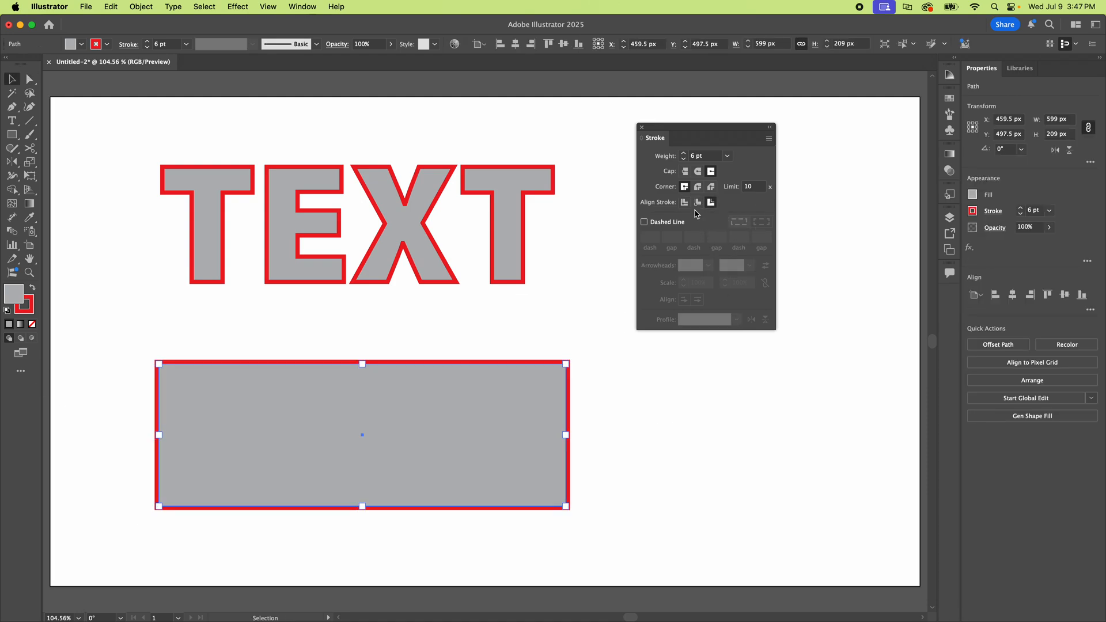
{"action": "left_click", "coordinate": [384, 321]}
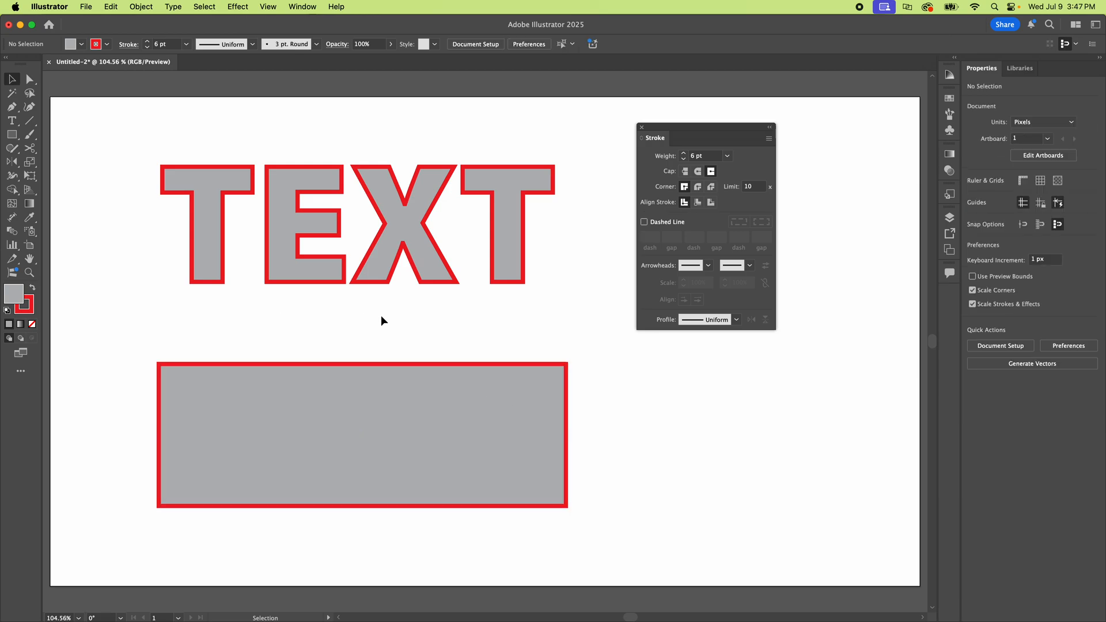
{"action": "mouse_move", "coordinate": [393, 329]}
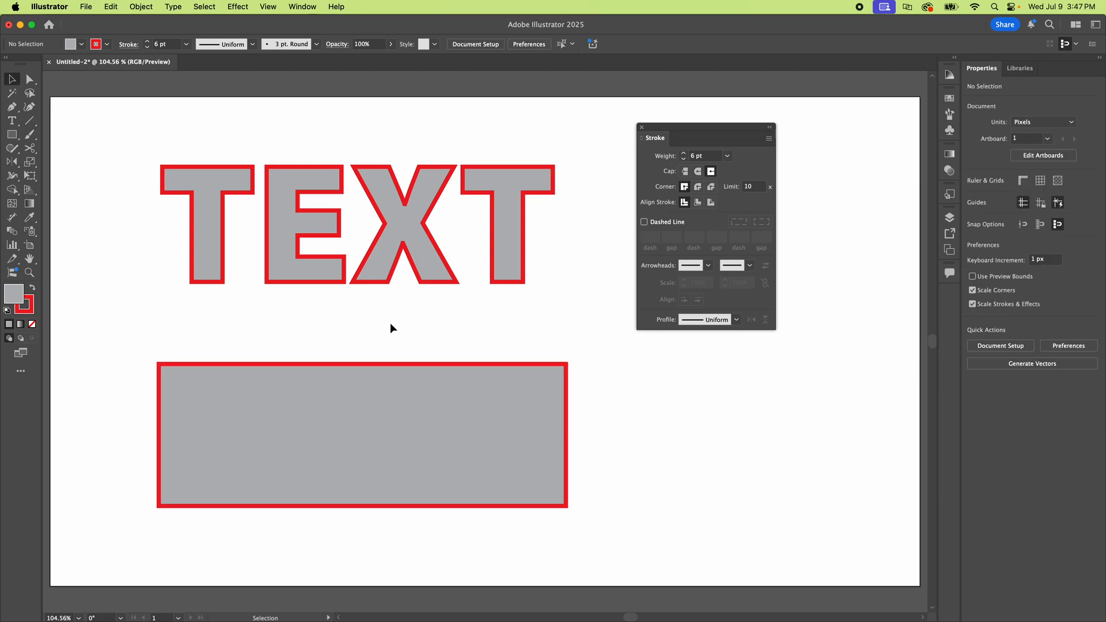